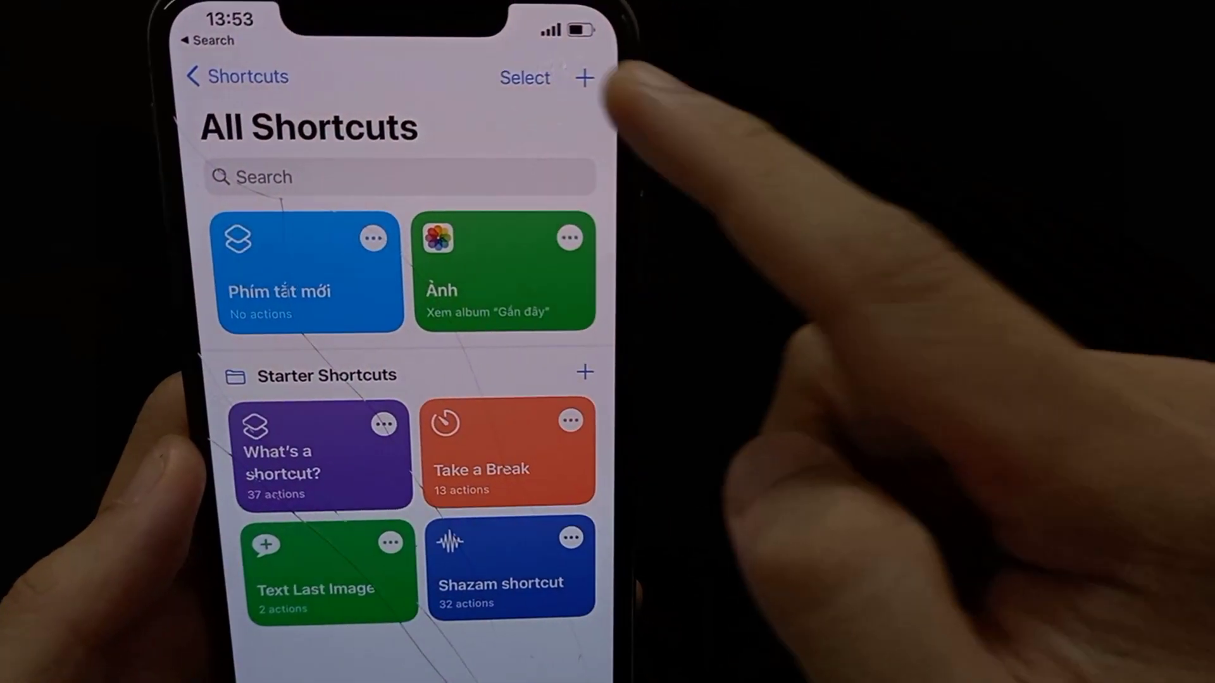
Step: Create a new blank shortcut from All Shortcuts
left_click(585, 77)
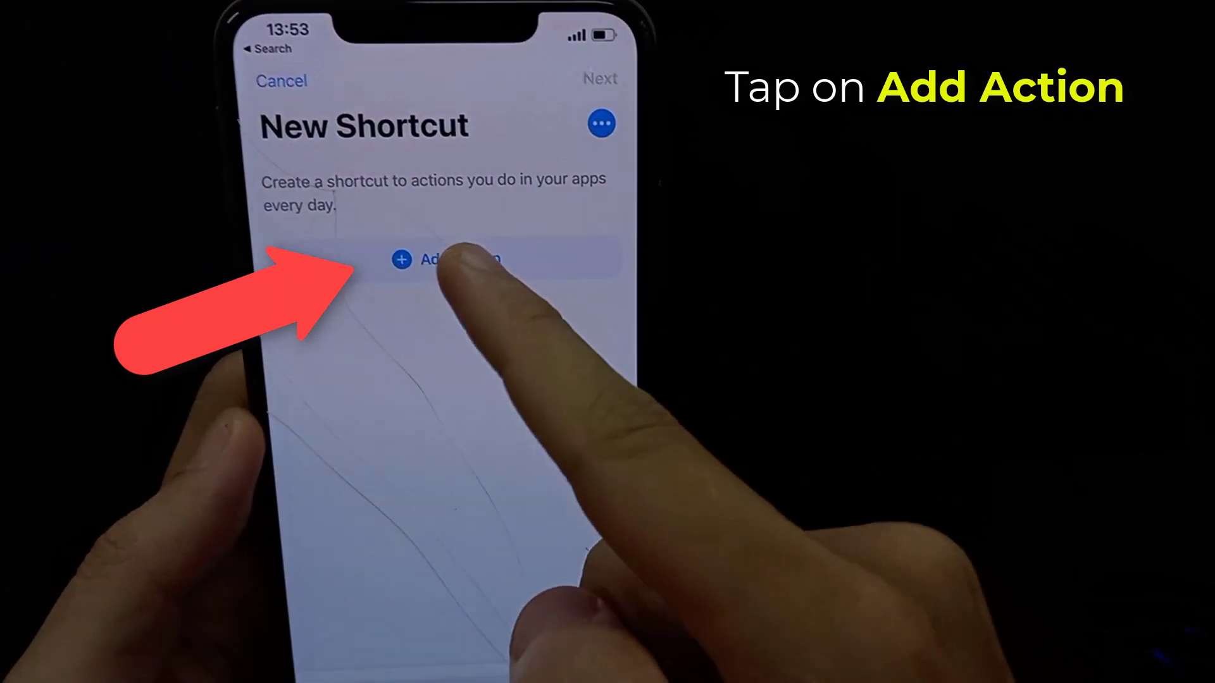
Step: Add the Open App action from the Scripting category
left_click(442, 260)
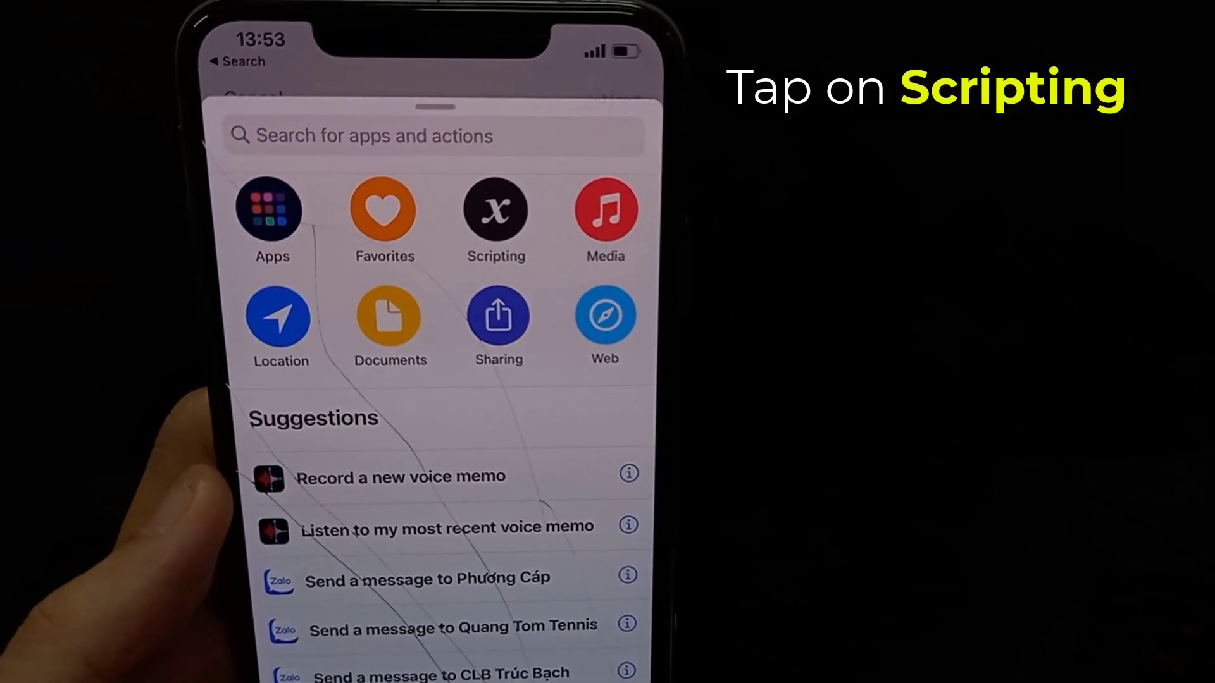
left_click(495, 209)
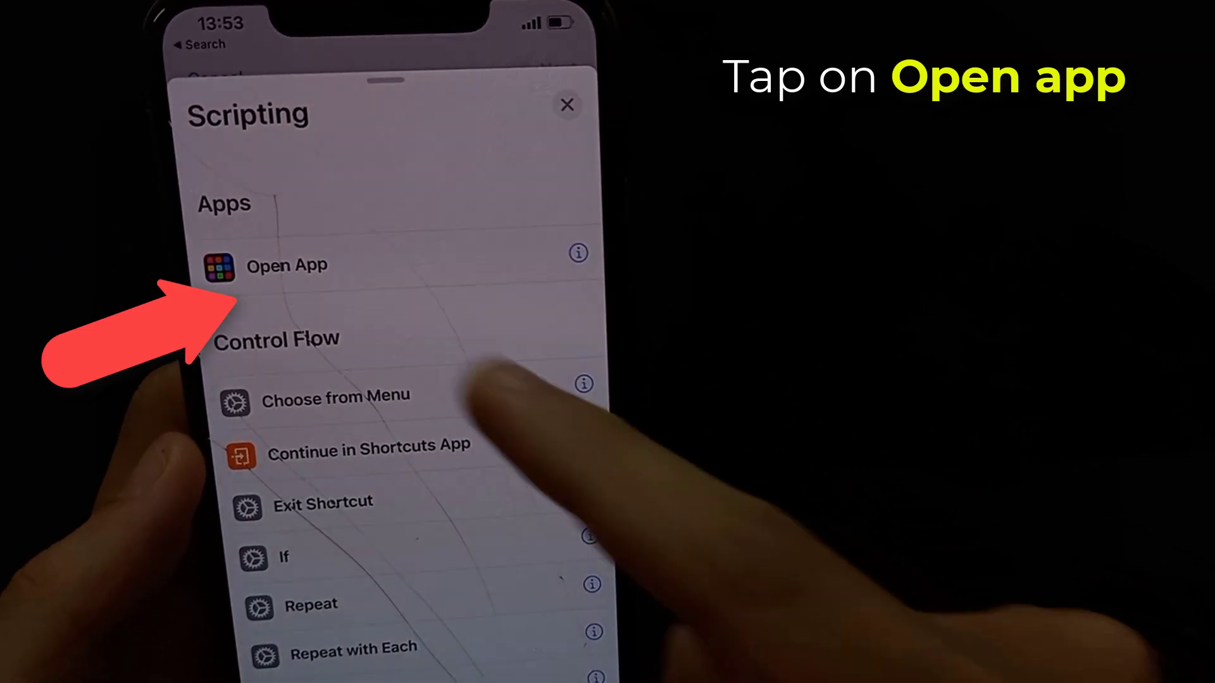
left_click(286, 265)
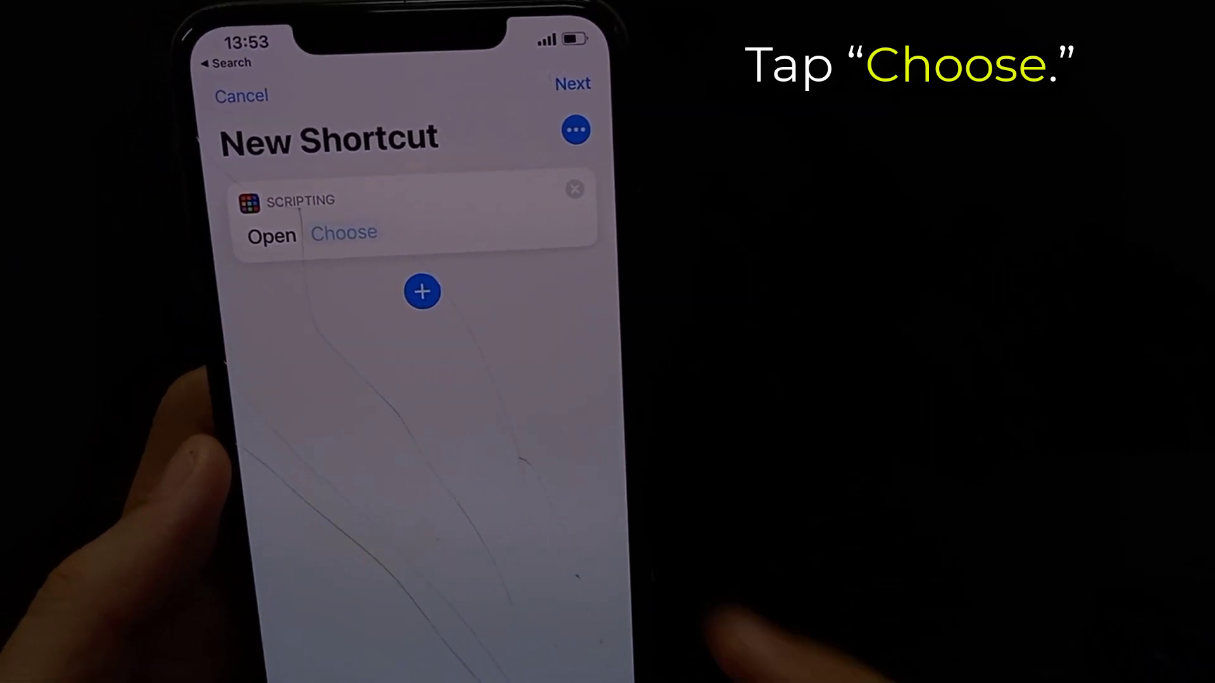
Step: Set the Open App action's target app to Instagram
left_click(343, 234)
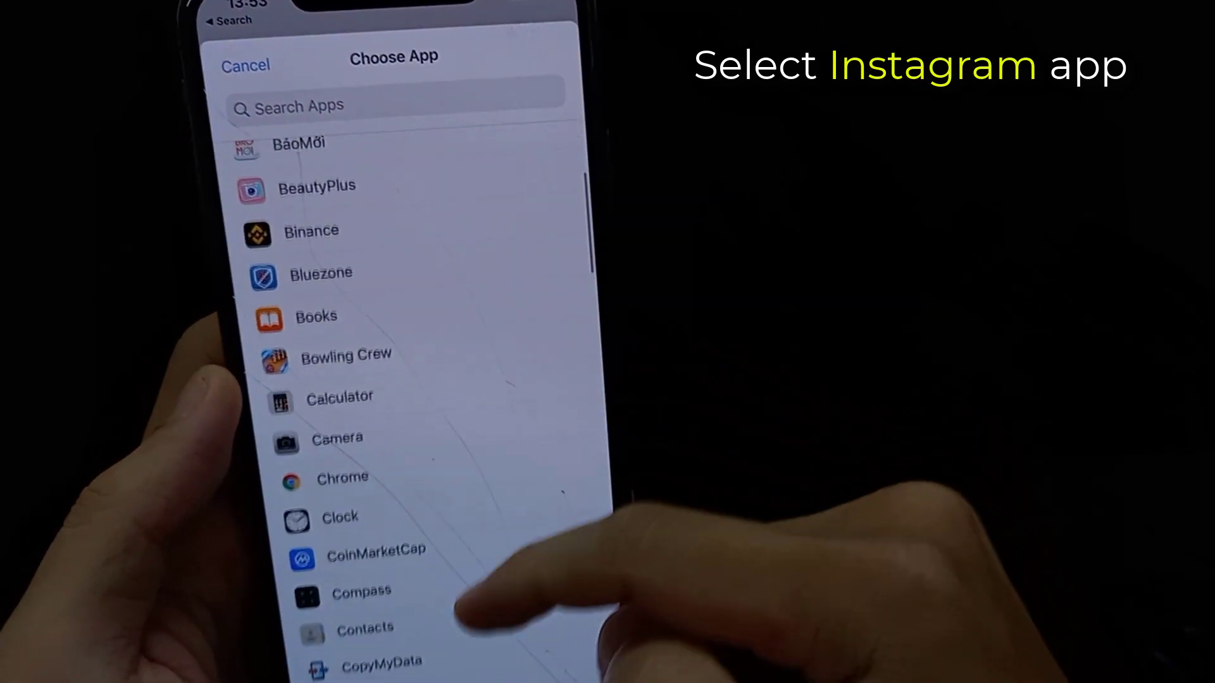
scroll("up", 3)
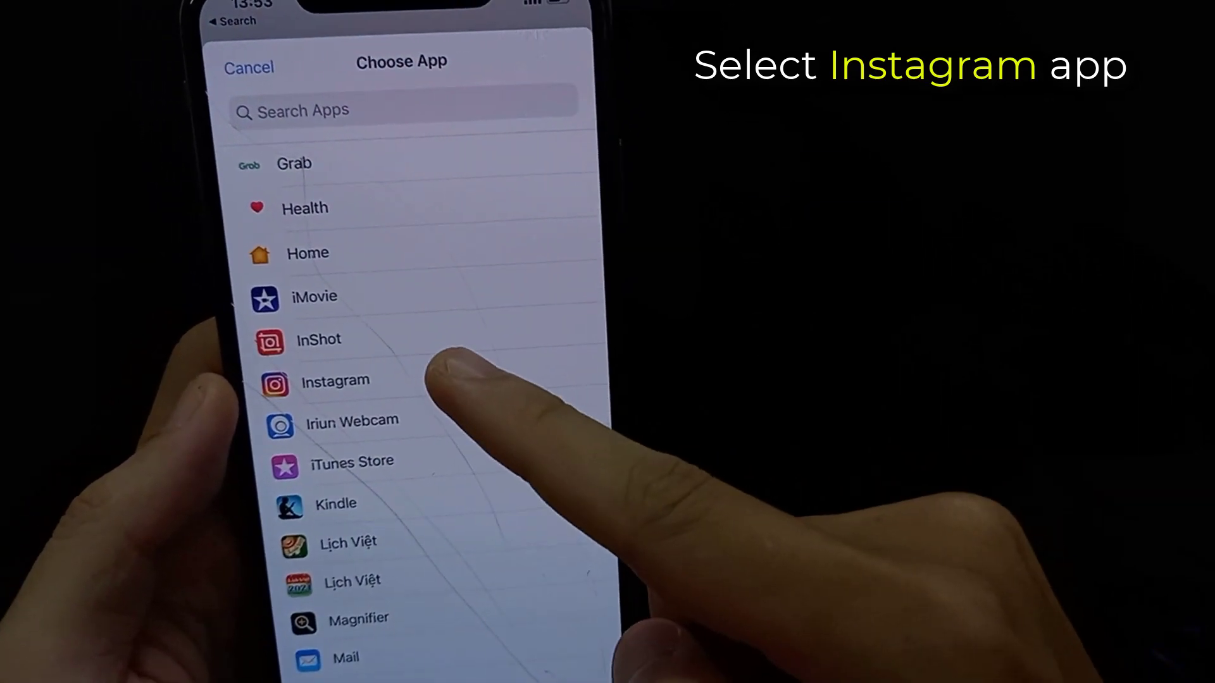
left_click(335, 380)
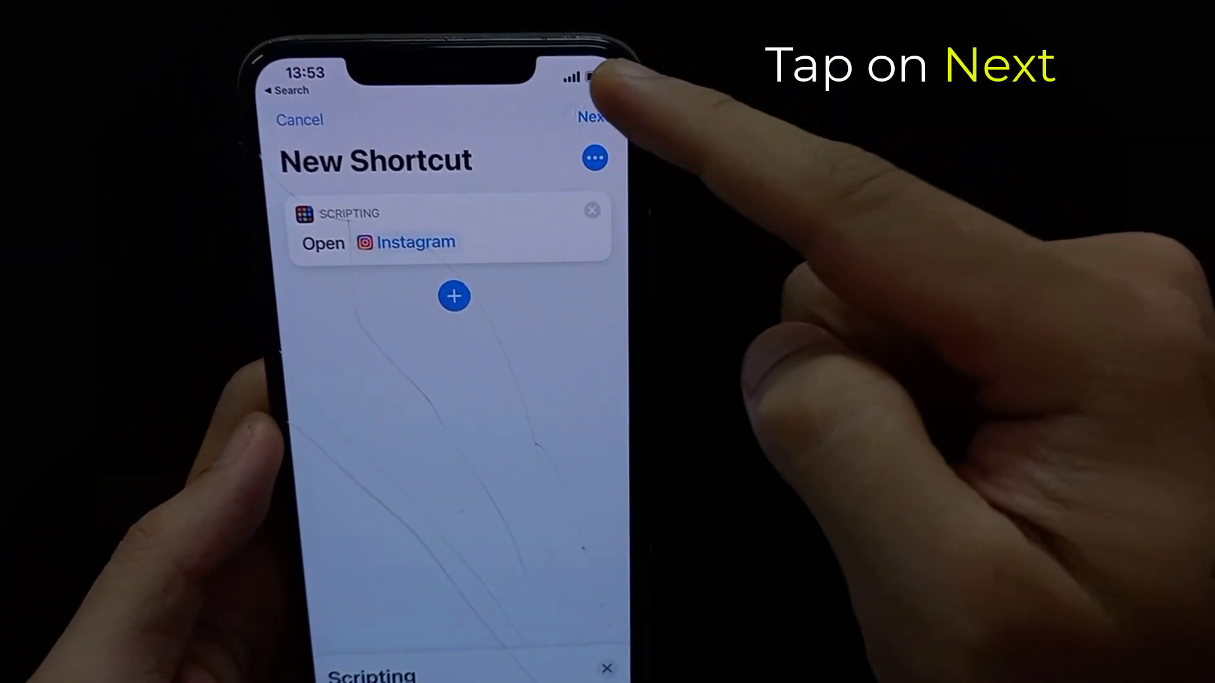
Step: Name the shortcut 'Instagram' and save it to the library
left_click(590, 116)
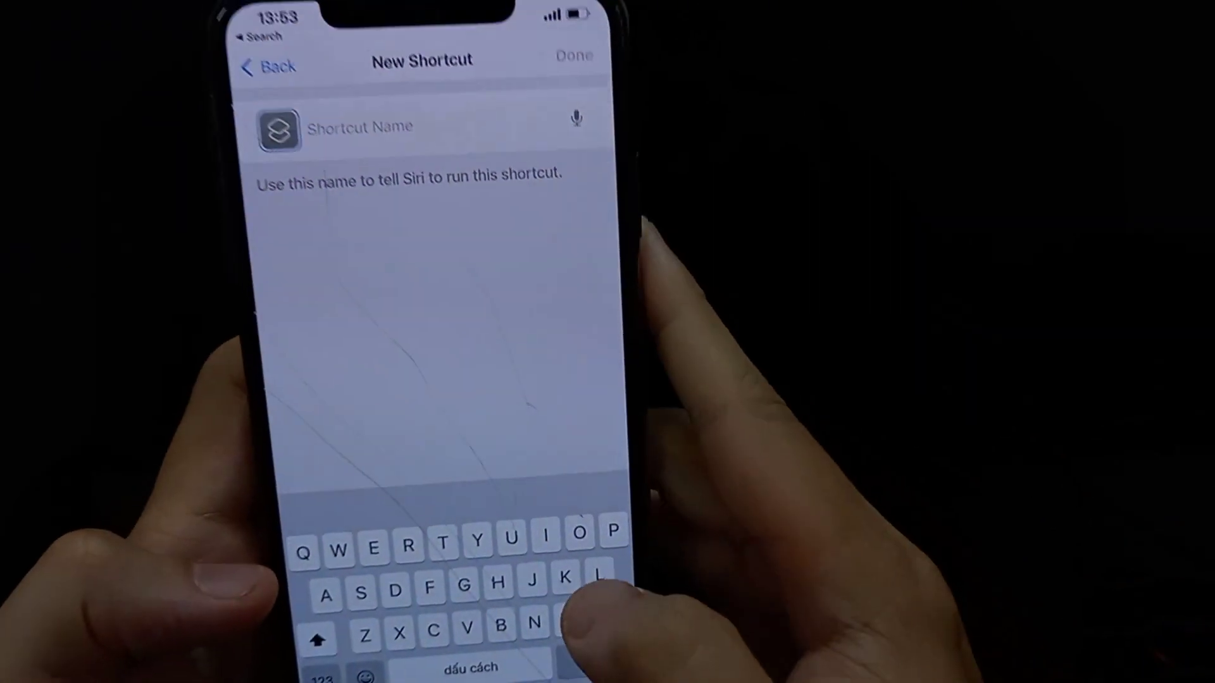
type("Ín")
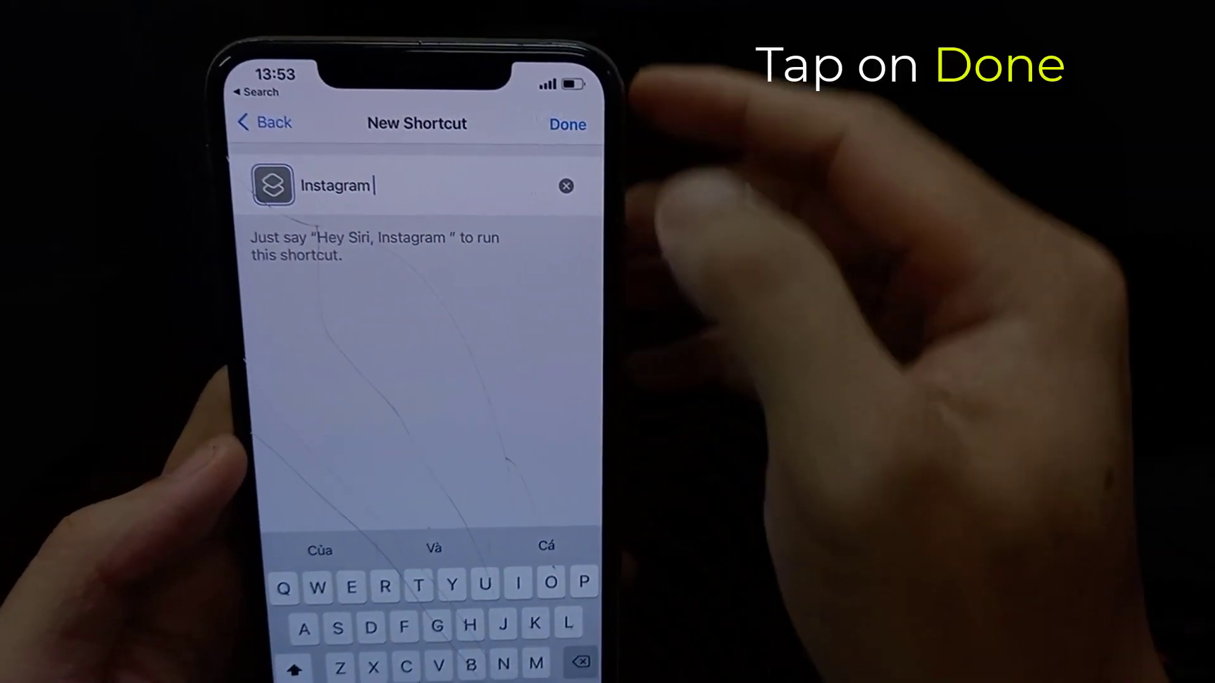
left_click(567, 124)
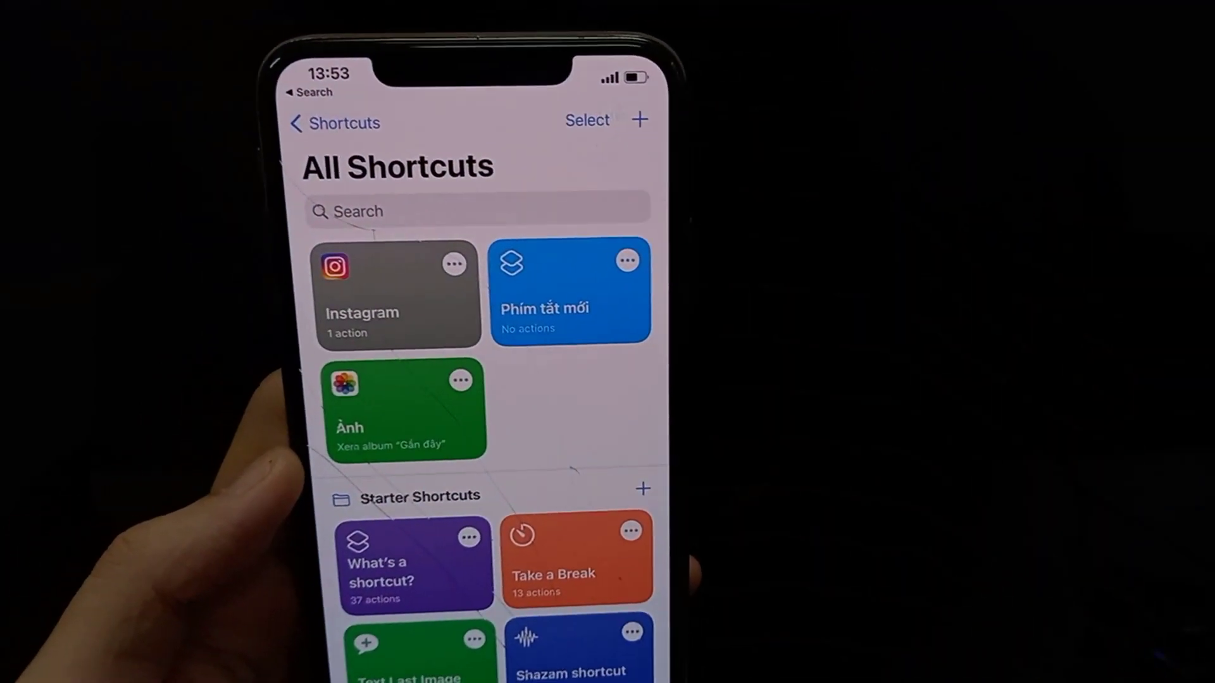
Step: Open the Instagram shortcut's details and start Add to Home Screen
left_click(387, 294)
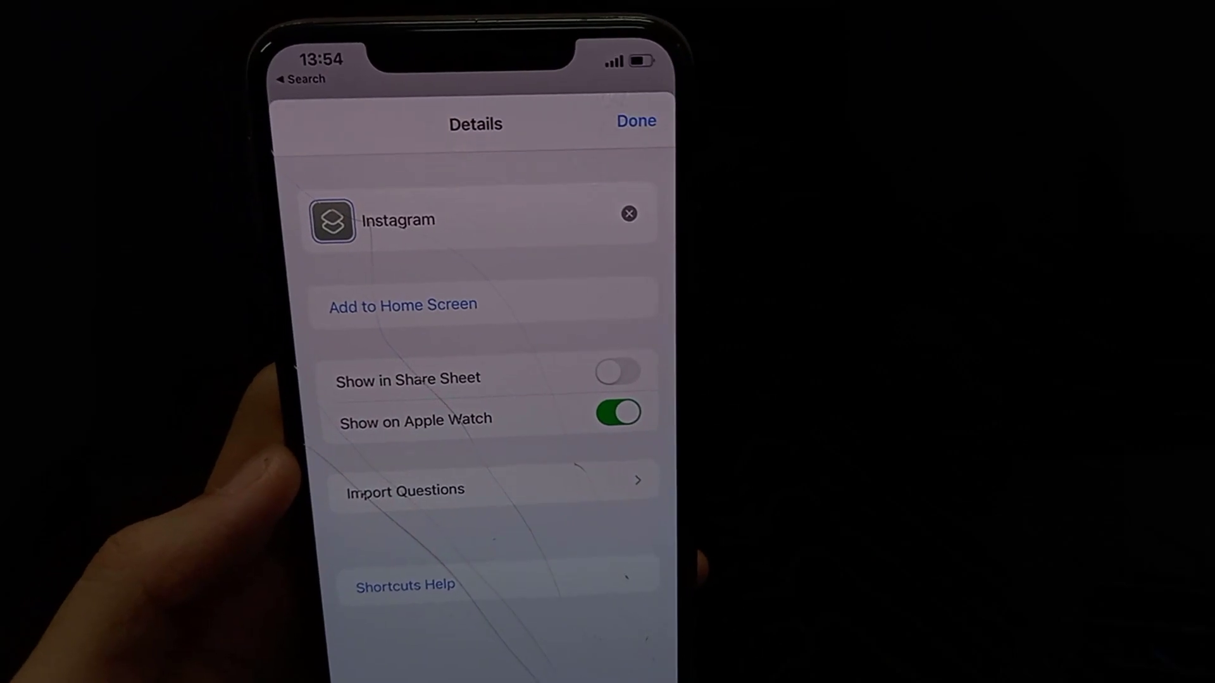
left_click(402, 304)
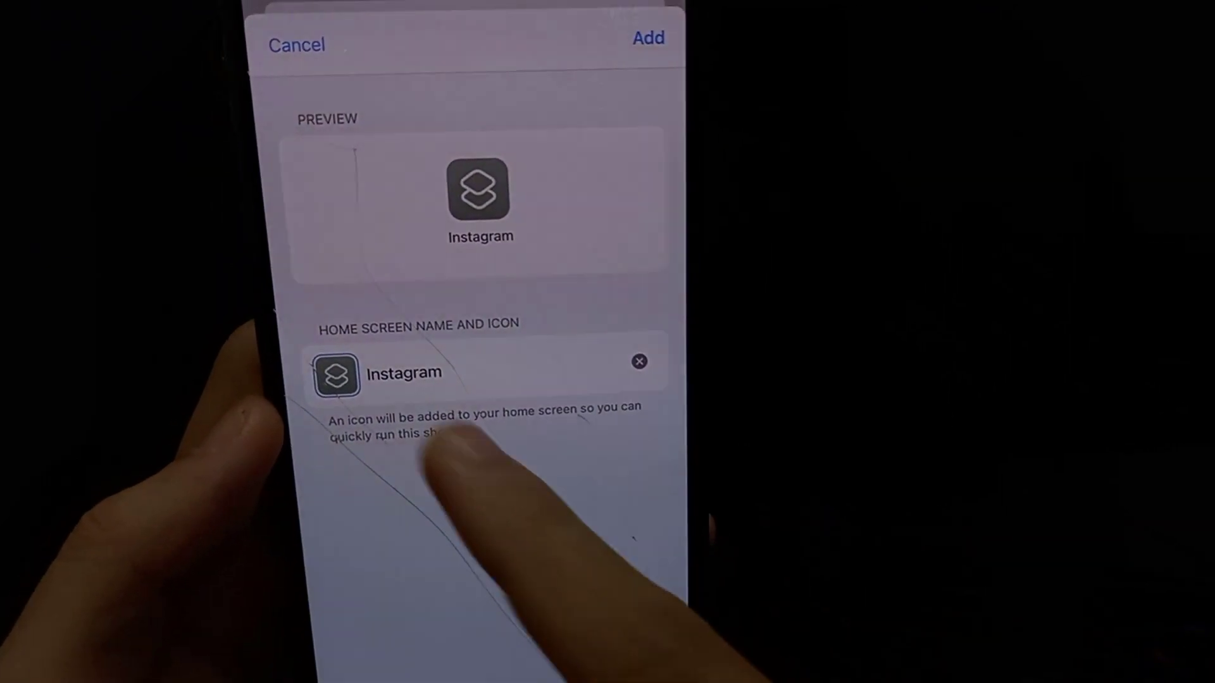
Step: Choose Choose Photo from the home screen icon's Edit Icon menu
left_click(336, 375)
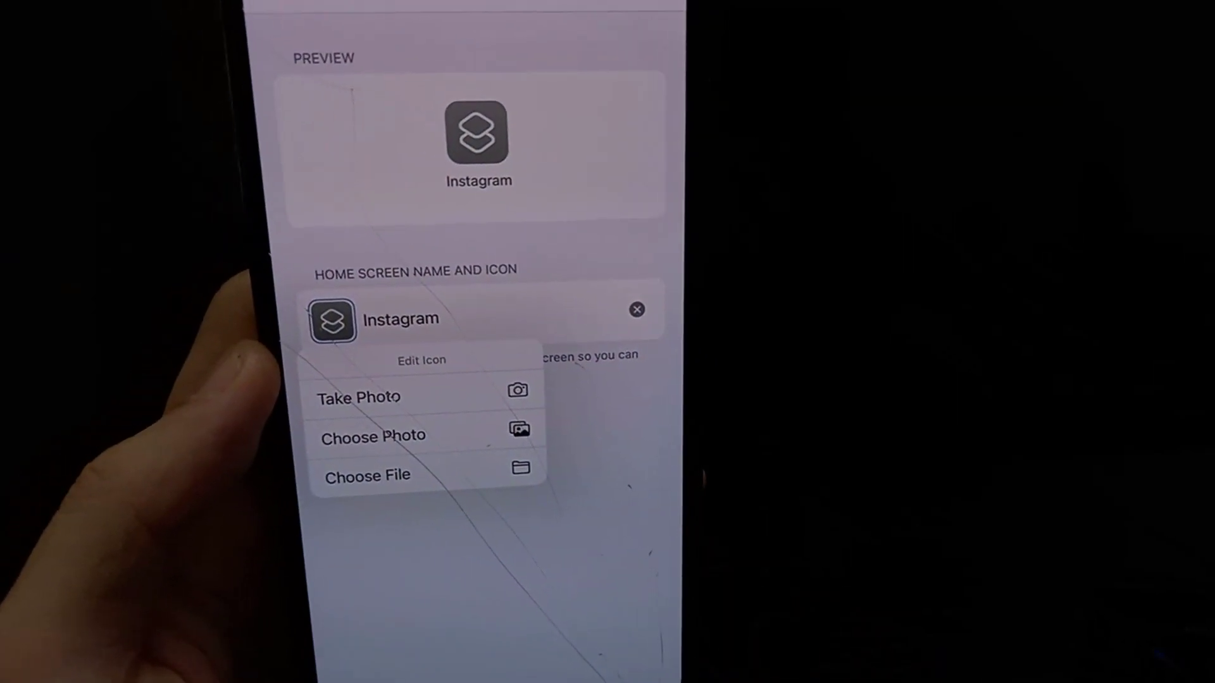
left_click(373, 435)
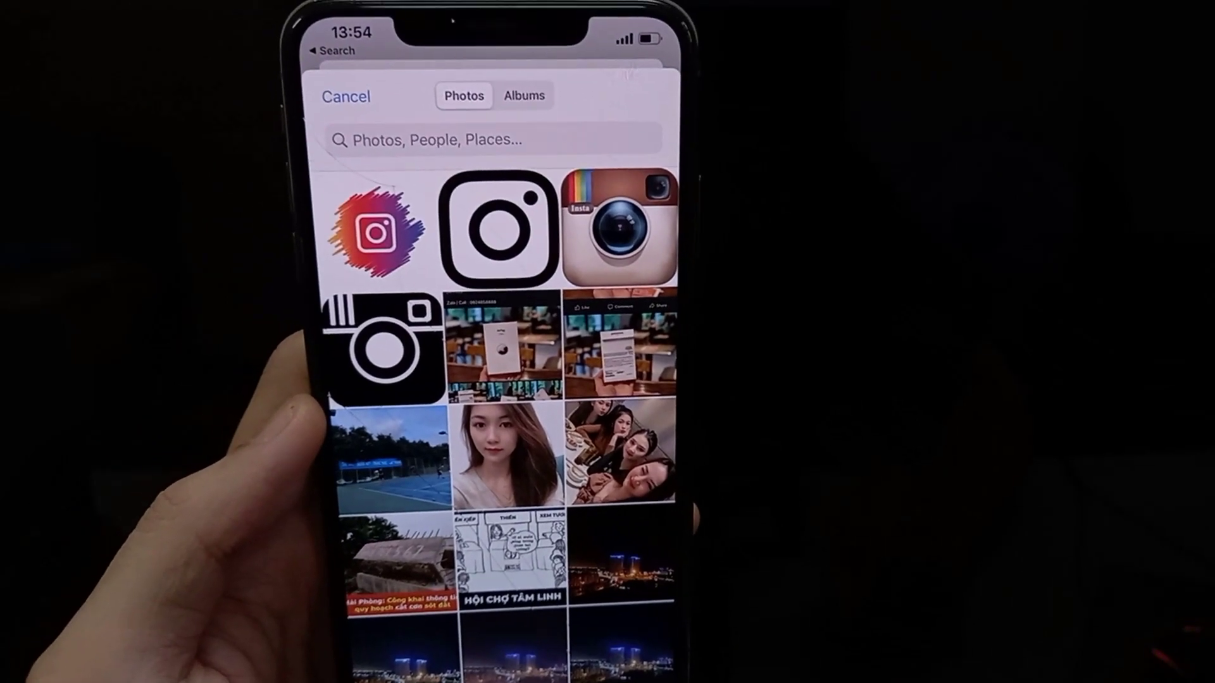
Step: Set the retro Instagram camera photo as the icon and add to Home Screen
left_click(616, 230)
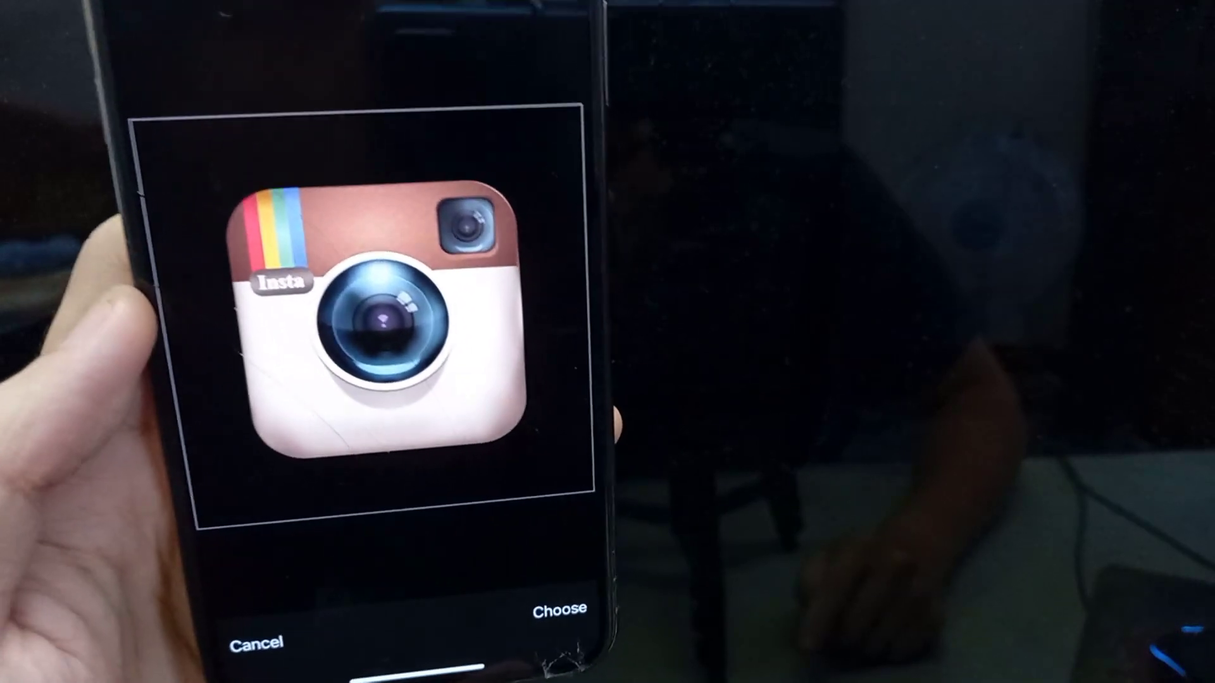
left_click(559, 608)
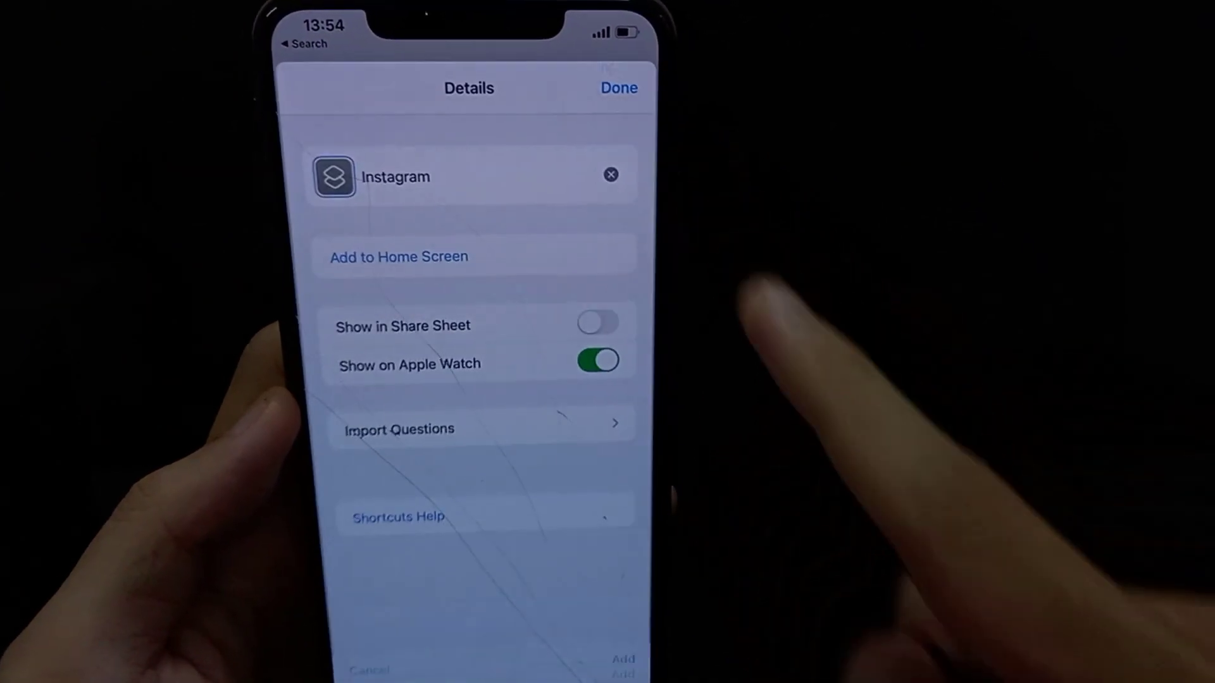
left_click(397, 258)
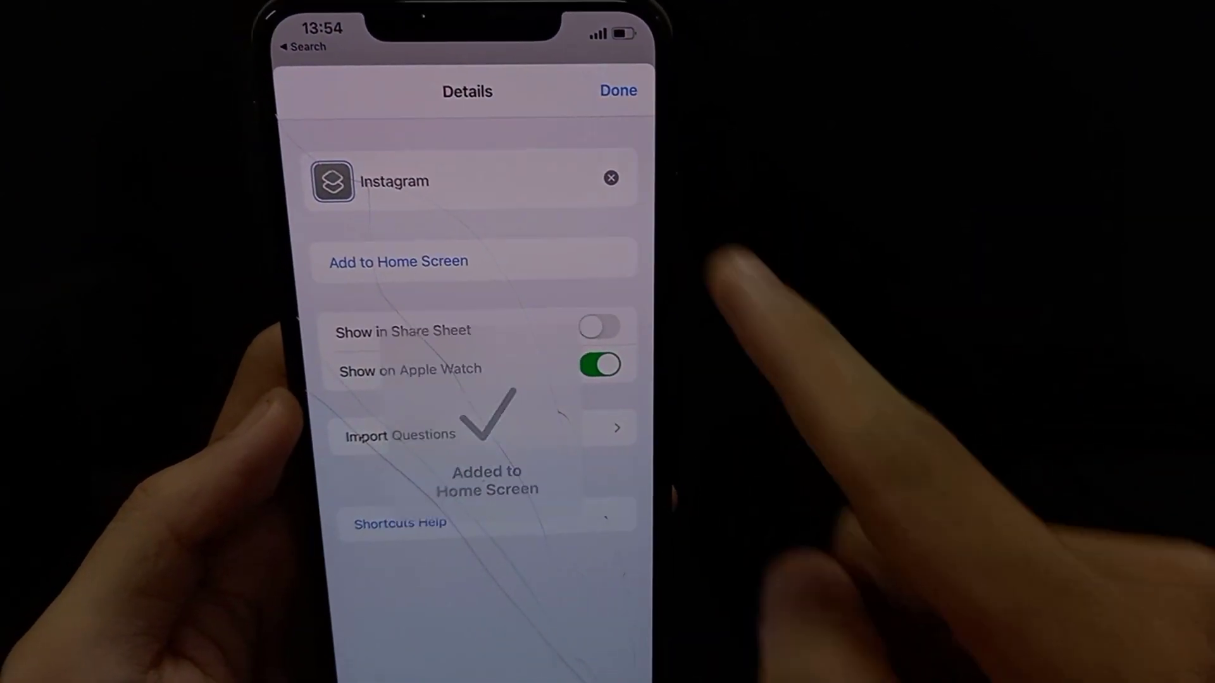